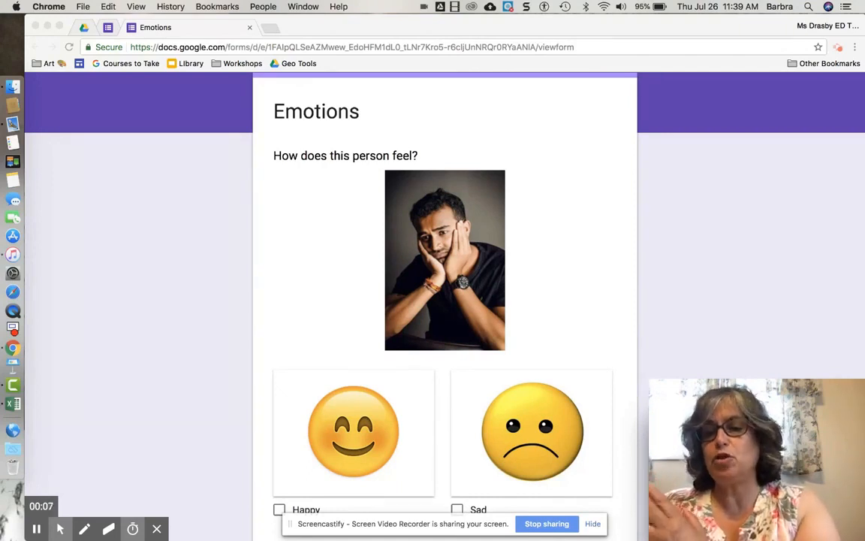
pyautogui.moveTo(365, 237)
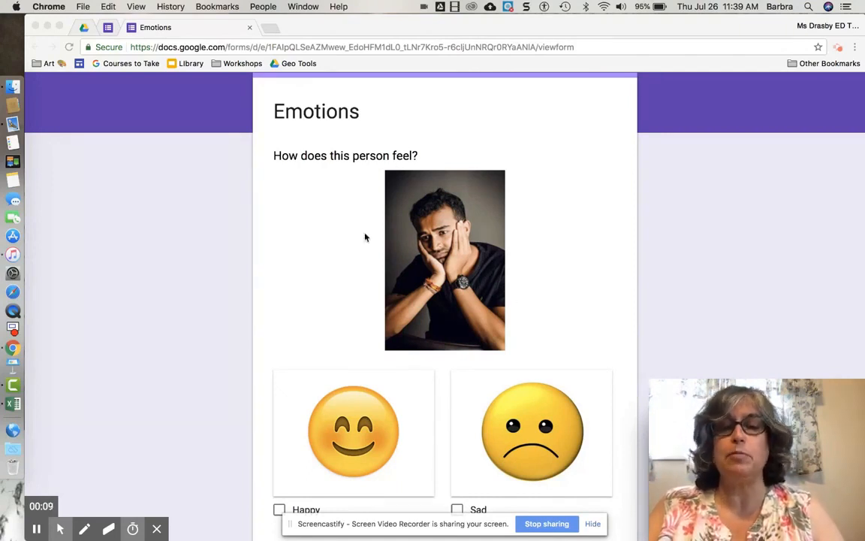
pyautogui.moveTo(390, 389)
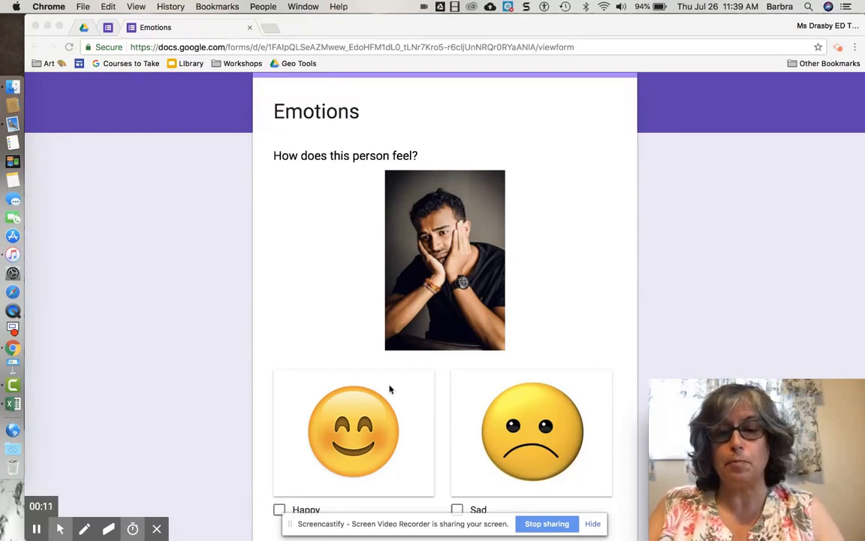
pyautogui.moveTo(107, 103)
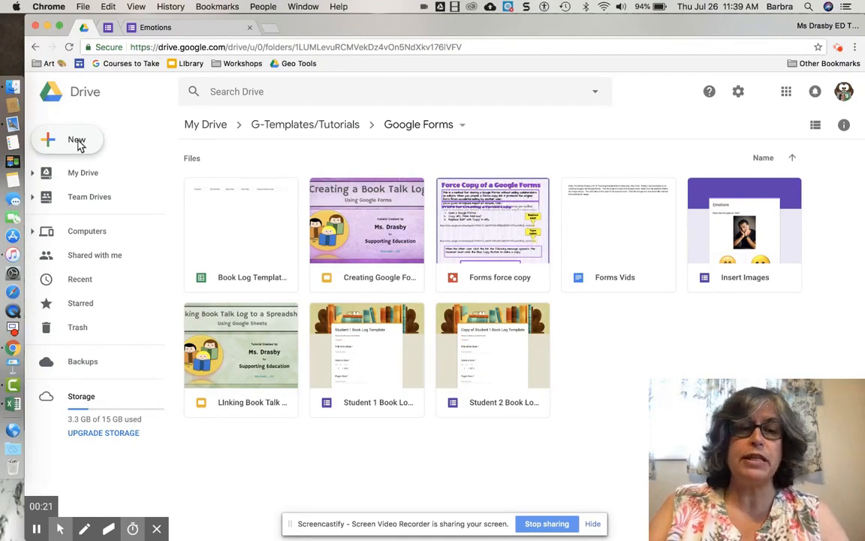
pyautogui.moveTo(83, 146)
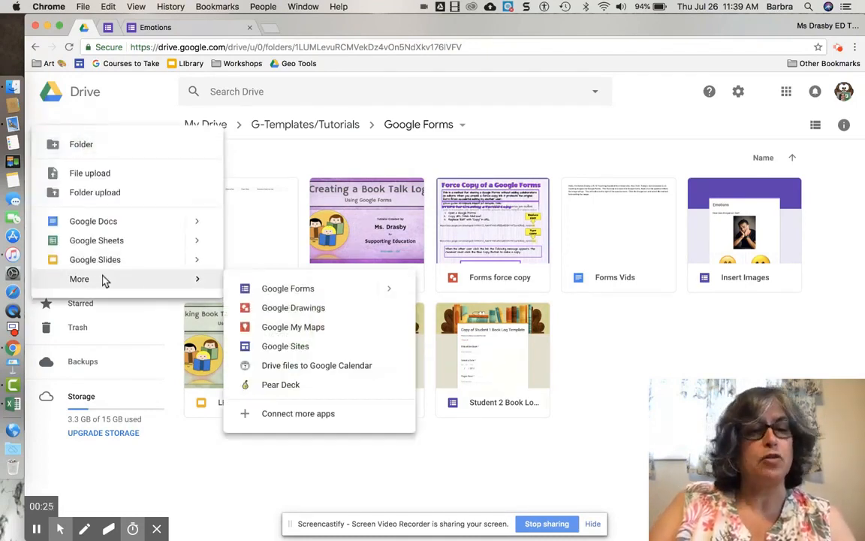
# Create a new blank Google Form titled Emotions from the Google Drive New menu
pyautogui.click(288, 288)
pyautogui.write('Emotions')
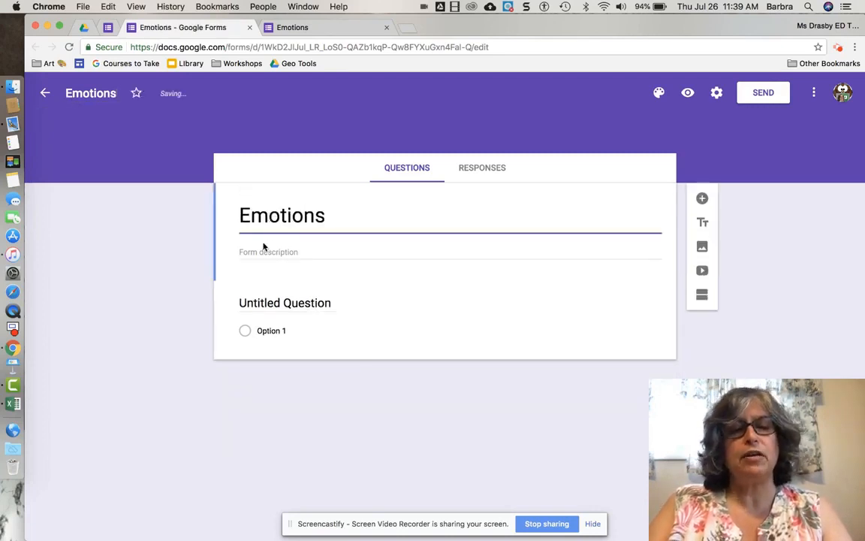
pyautogui.moveTo(208, 231)
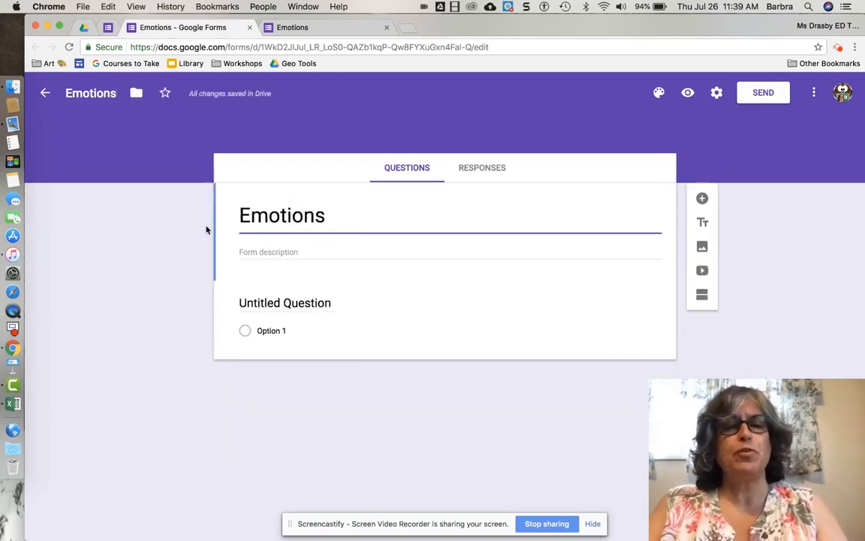
# Add 'People' before the form title so it reads 'People Emotions'
pyautogui.click(282, 215)
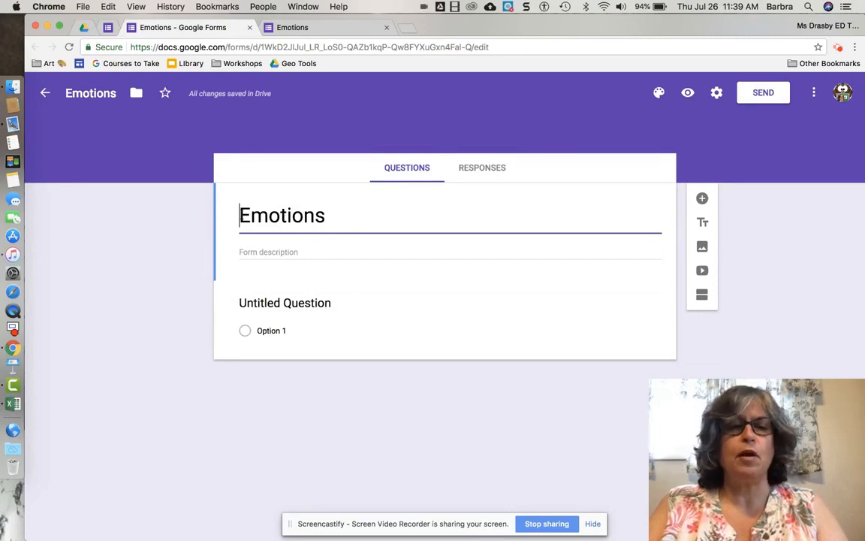
pyautogui.write('People')
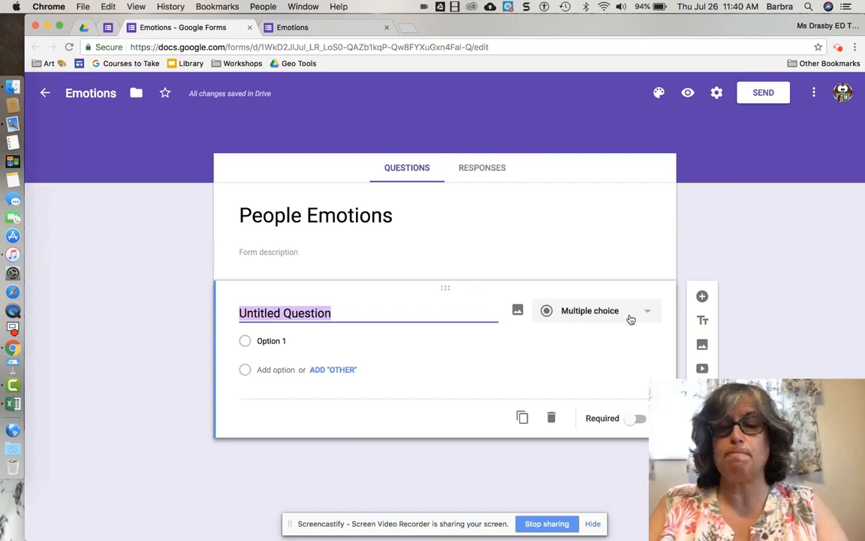
# Enter 'How does this person feel?' as the first question's text
pyautogui.write('H')
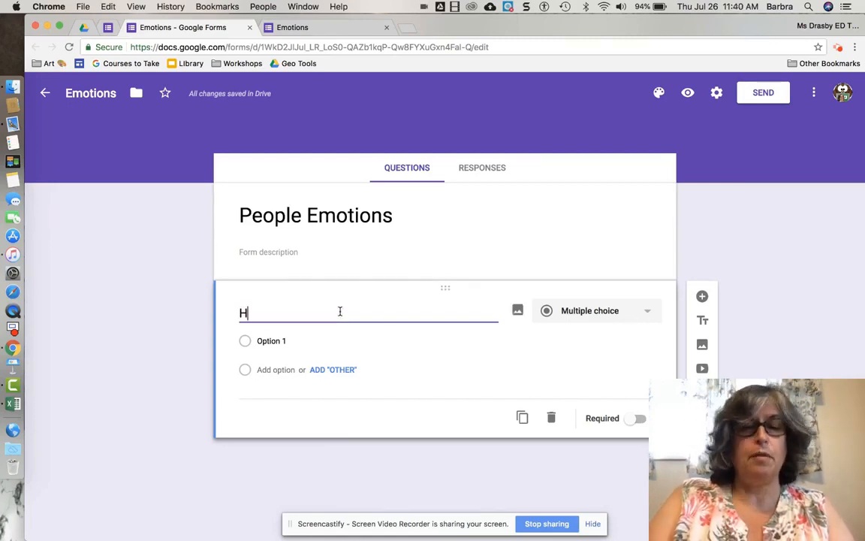
pyautogui.write('ow do')
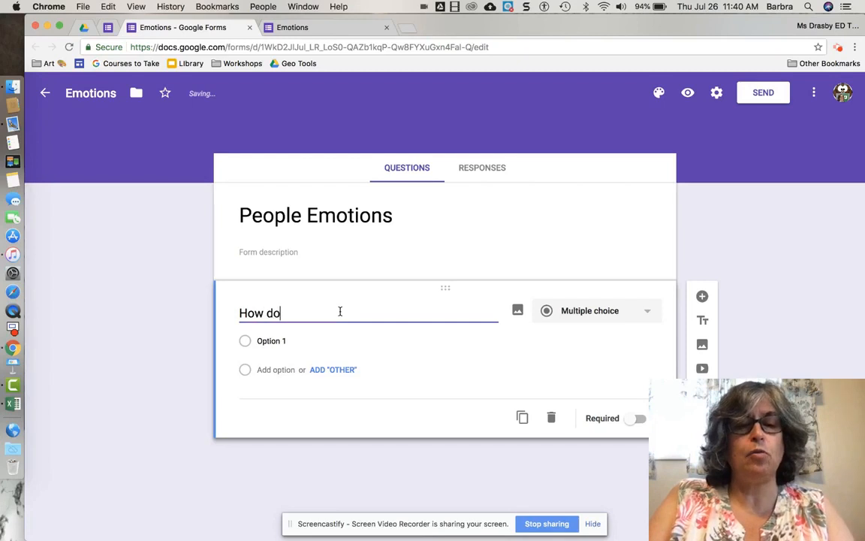
pyautogui.write('es this')
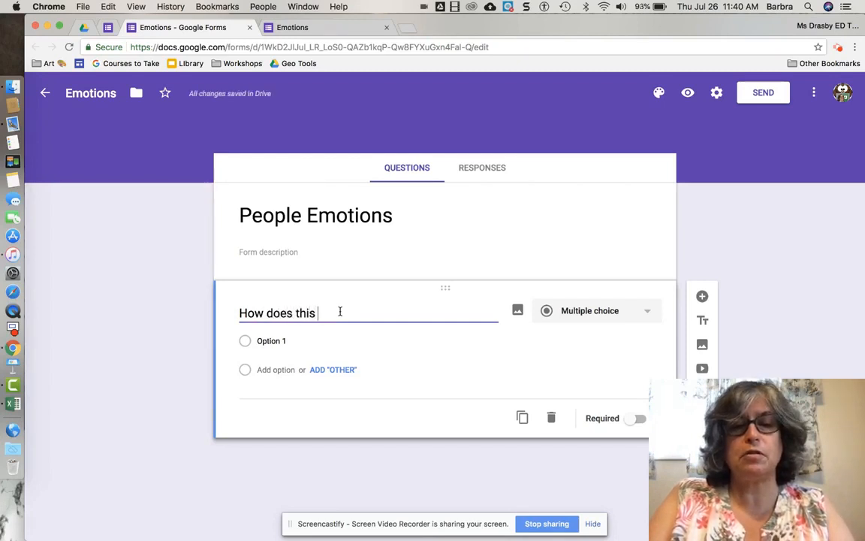
pyautogui.write('person fe')
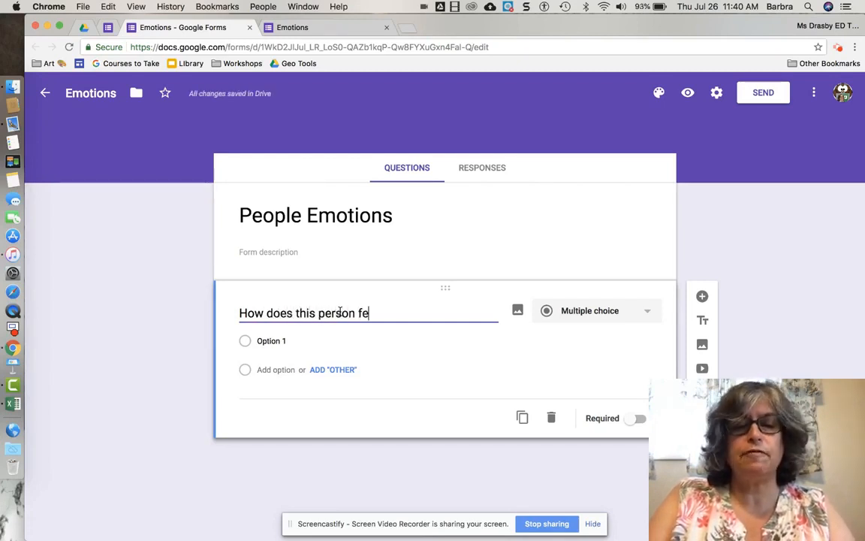
pyautogui.write('el?')
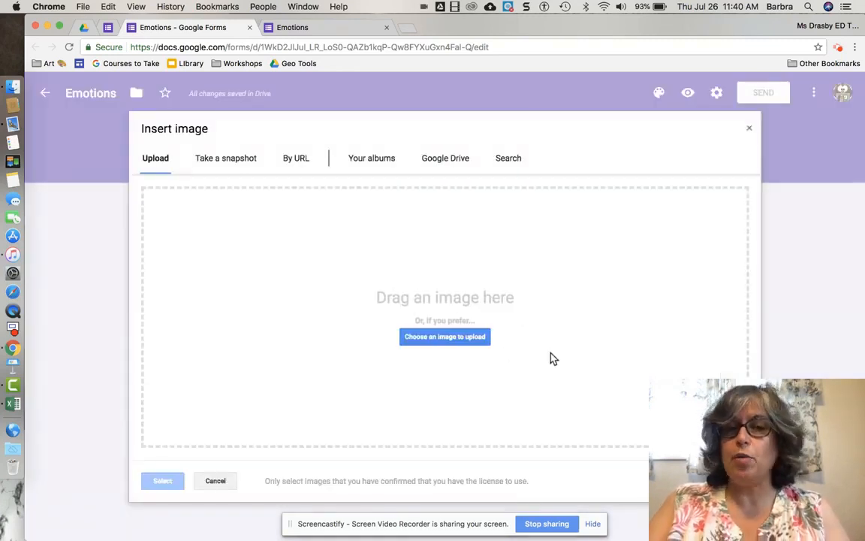
pyautogui.moveTo(155, 159)
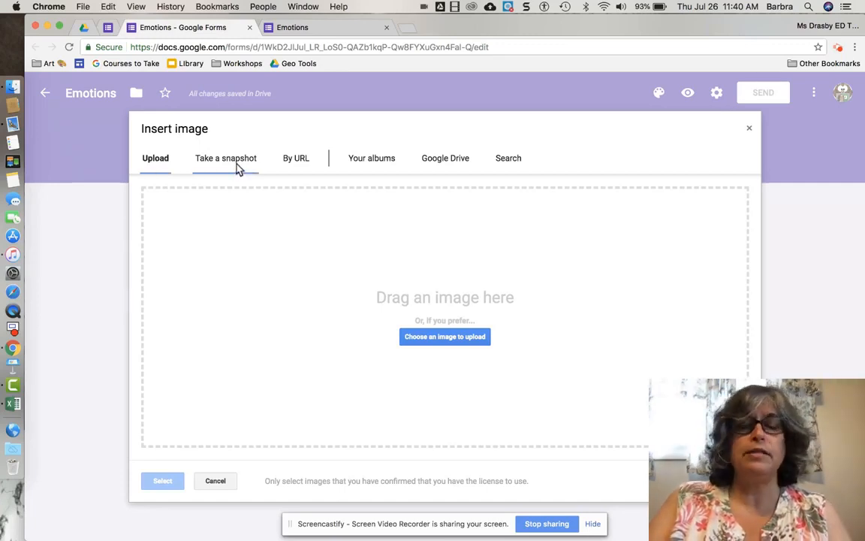
pyautogui.moveTo(357, 165)
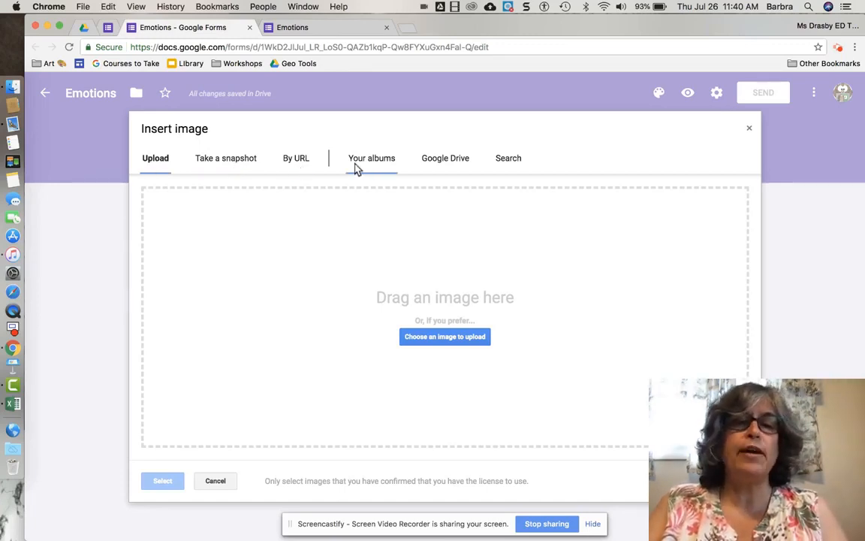
pyautogui.moveTo(371, 158)
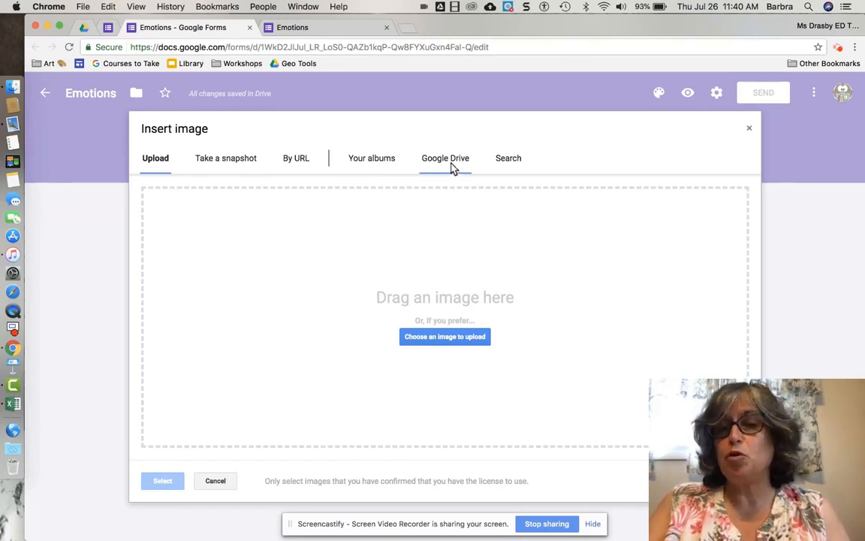
# Search the web for a sad person image and insert the sad man photo
pyautogui.click(508, 158)
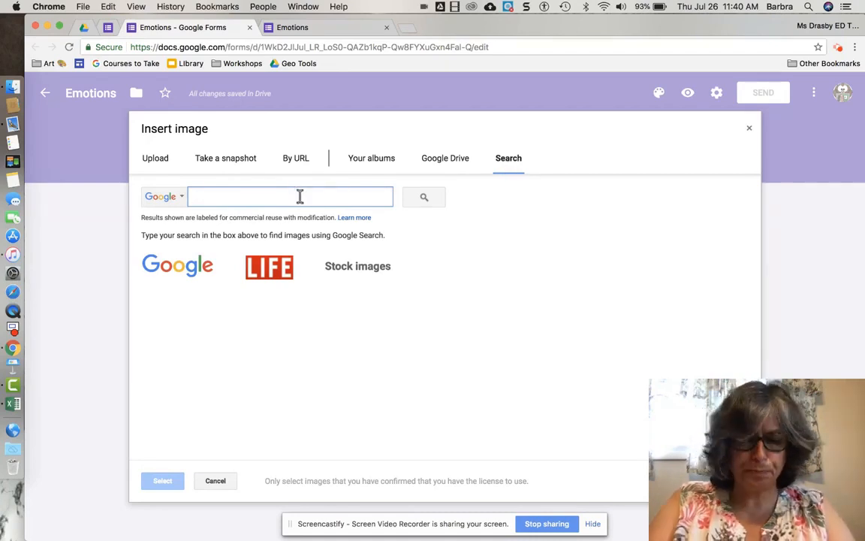
pyautogui.write('Sap')
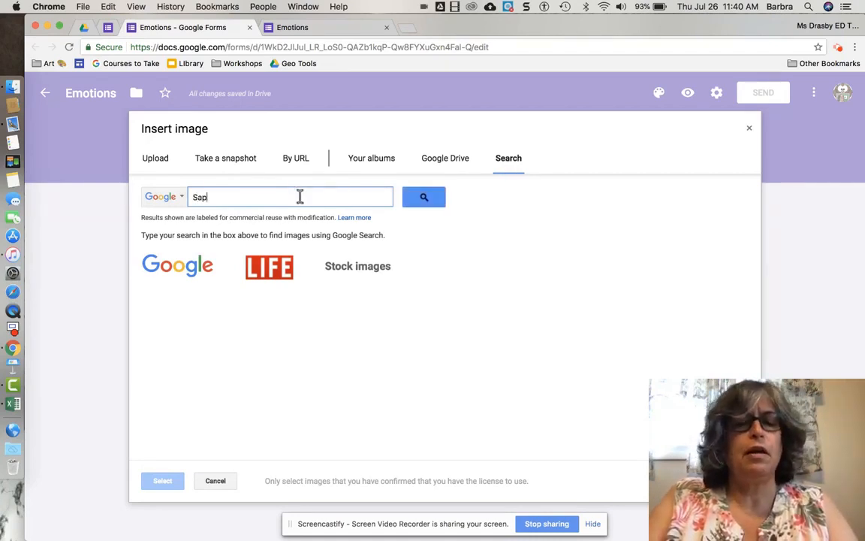
pyautogui.press('Backspace')
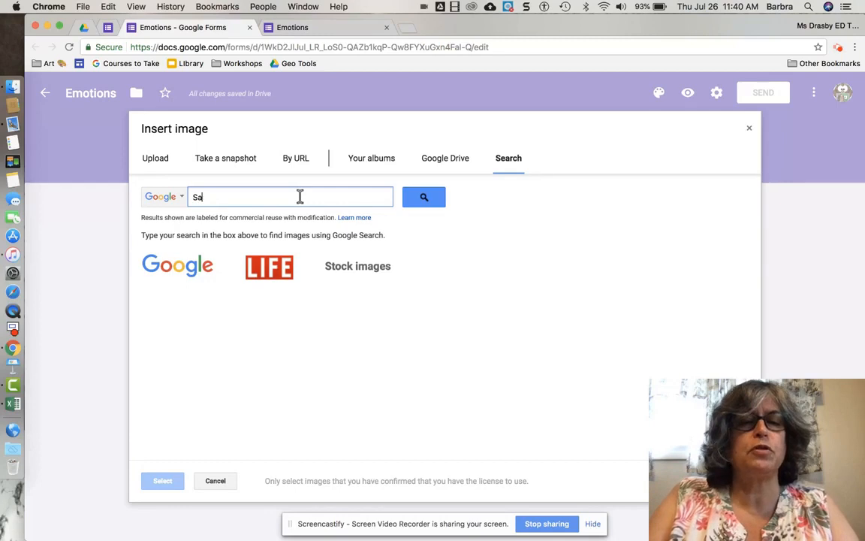
pyautogui.click(423, 197)
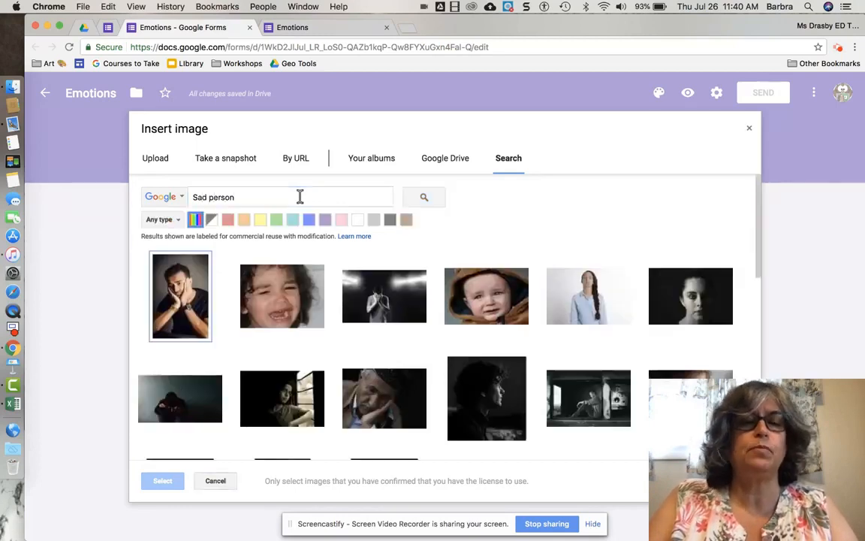
pyautogui.click(180, 296)
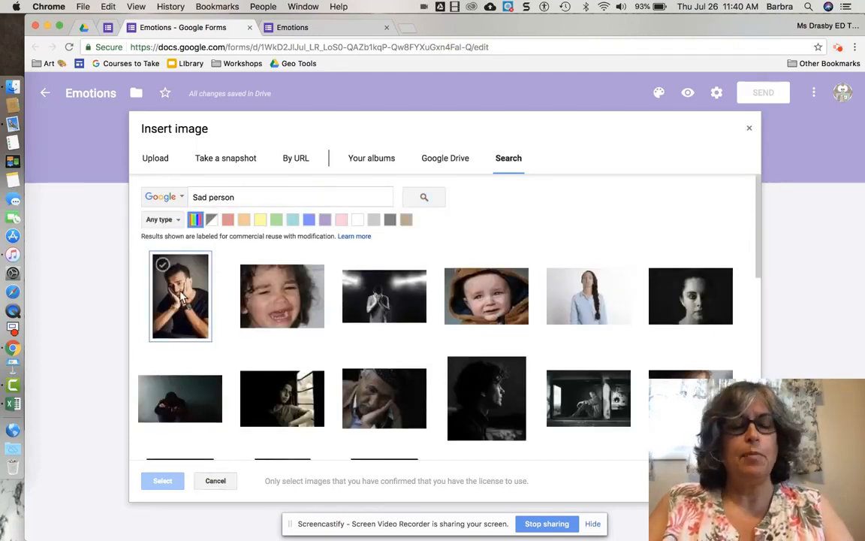
pyautogui.click(180, 295)
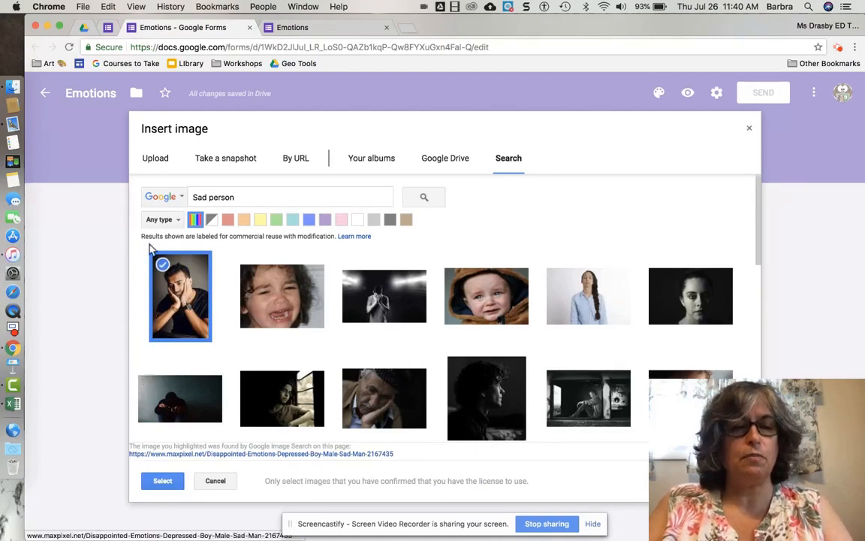
pyautogui.moveTo(207, 349)
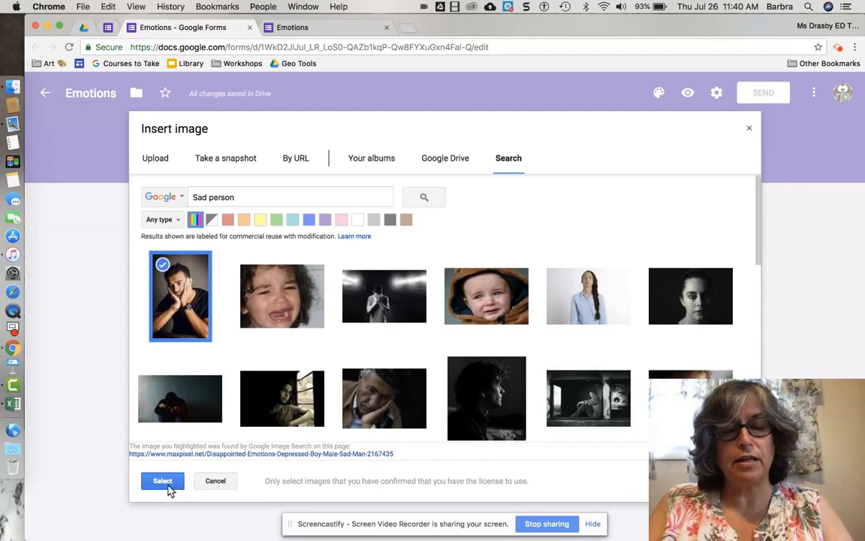
pyautogui.click(162, 481)
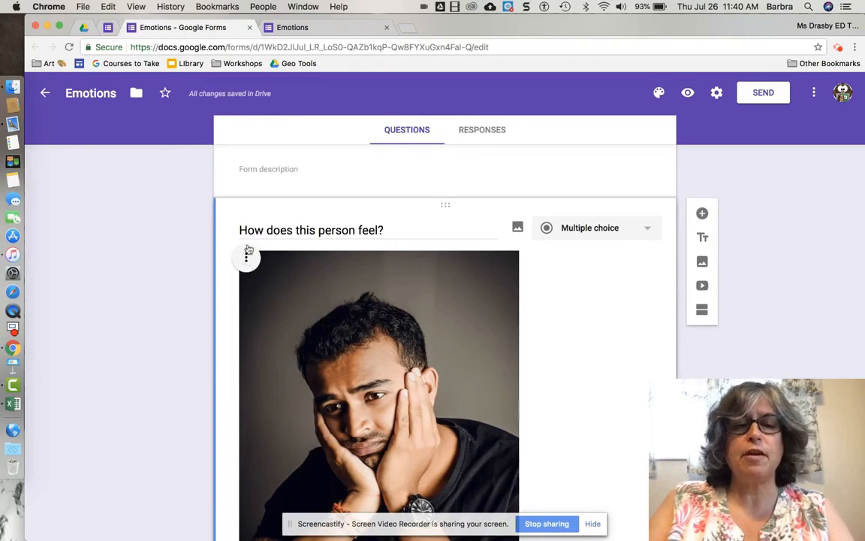
pyautogui.moveTo(248, 267)
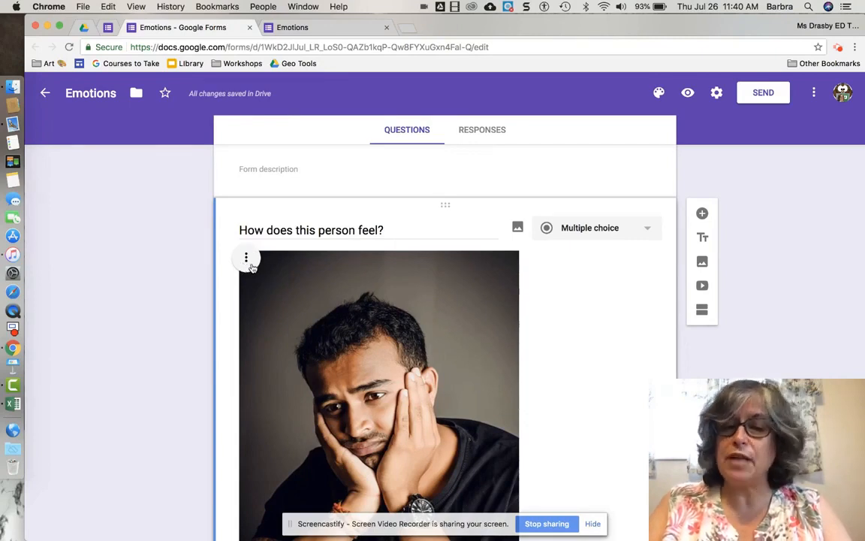
pyautogui.moveTo(247, 264)
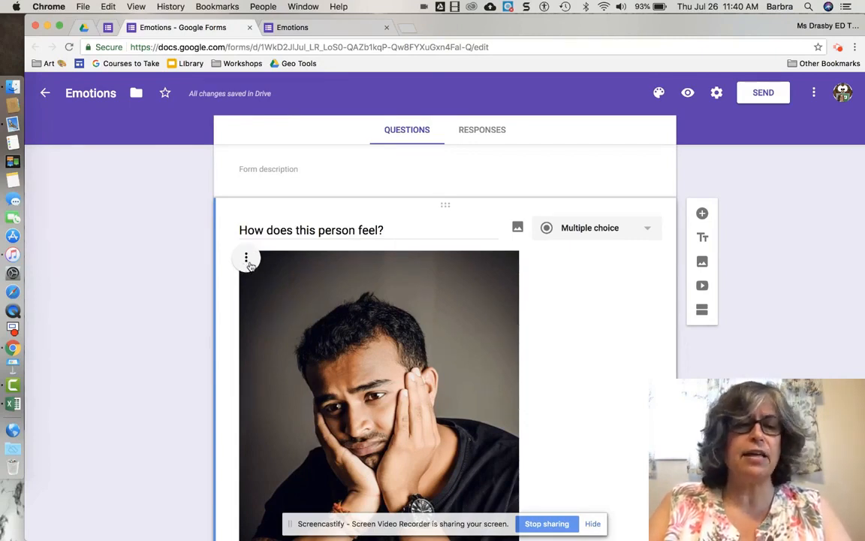
# Set the sad man photo's alignment to Center from its options menu
pyautogui.click(246, 256)
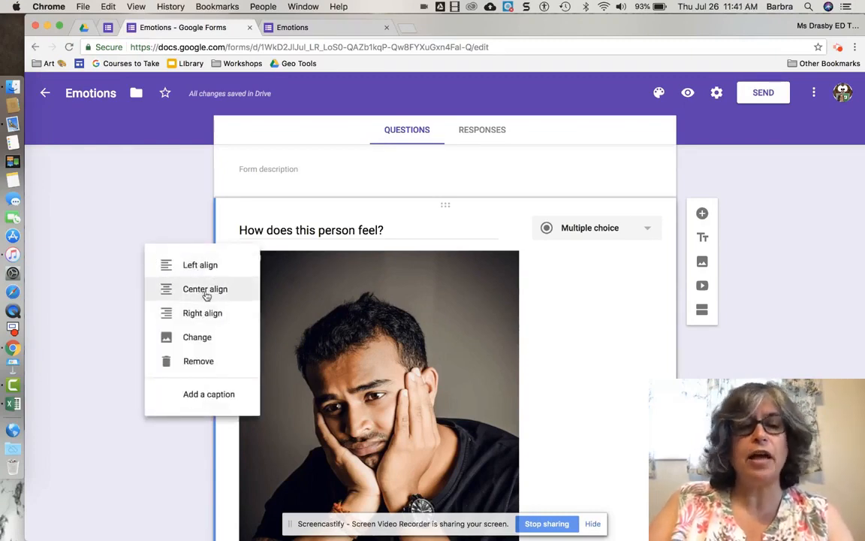
pyautogui.moveTo(220, 336)
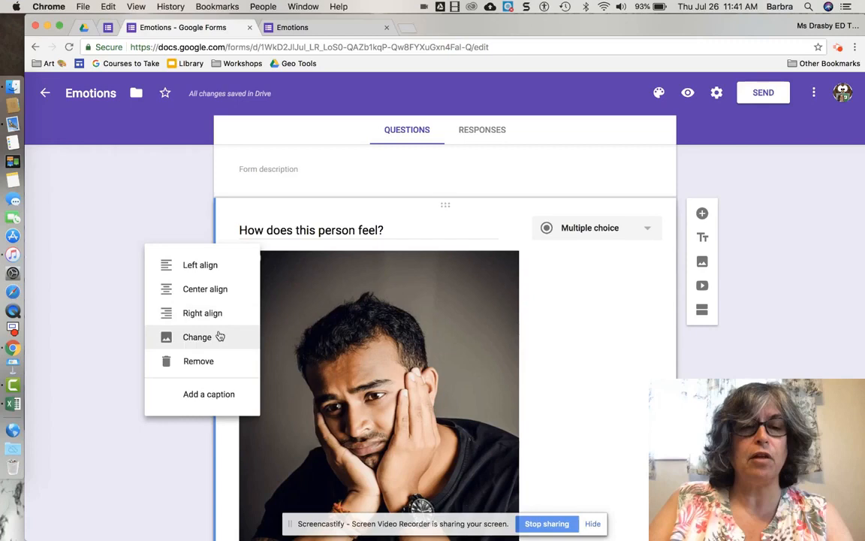
pyautogui.moveTo(198, 361)
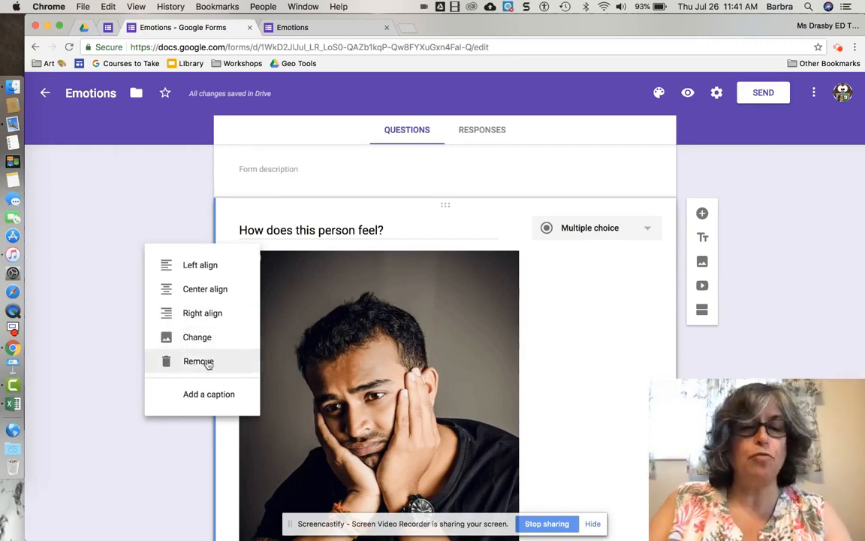
pyautogui.moveTo(205, 289)
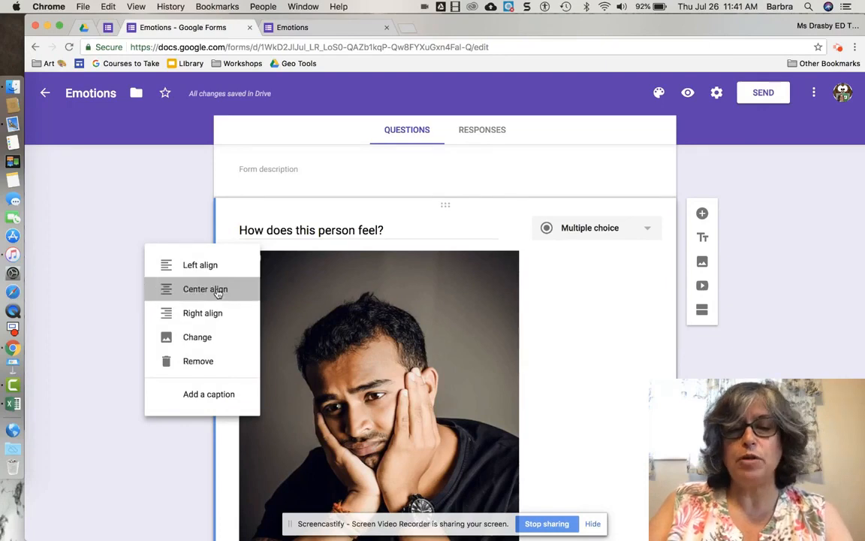
pyautogui.click(205, 289)
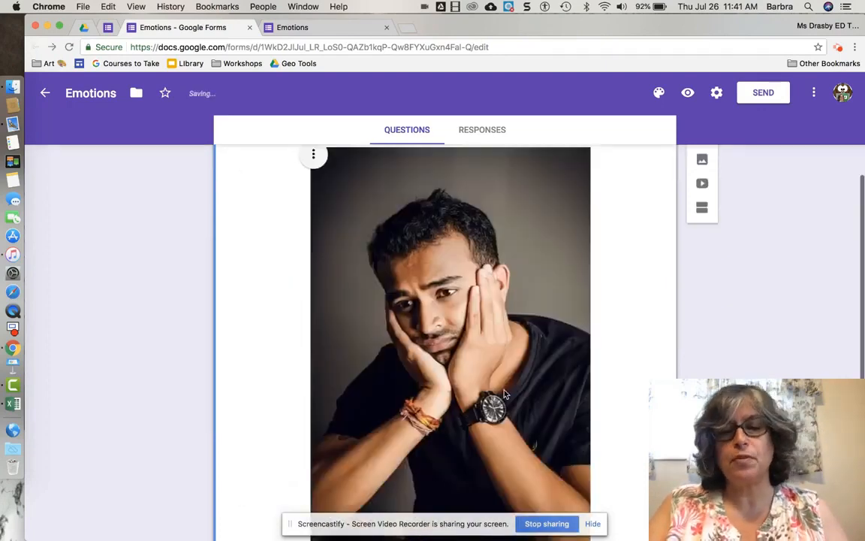
# Scroll down the form to bring the sad man photo into view for resizing
pyautogui.scroll(-3)
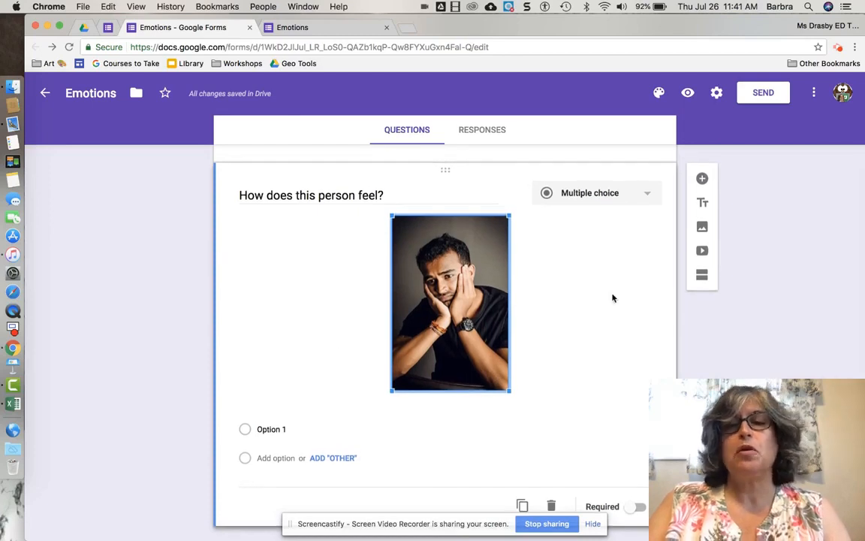
pyautogui.moveTo(515, 319)
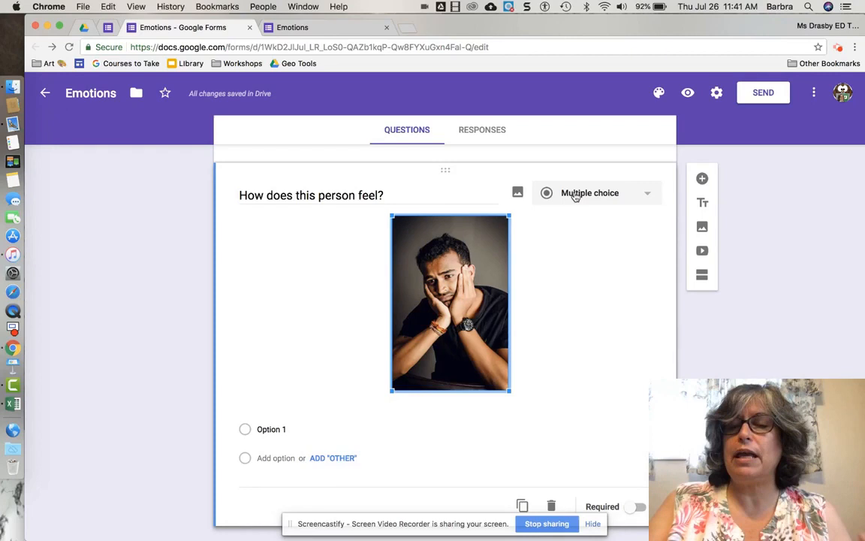
pyautogui.moveTo(619, 199)
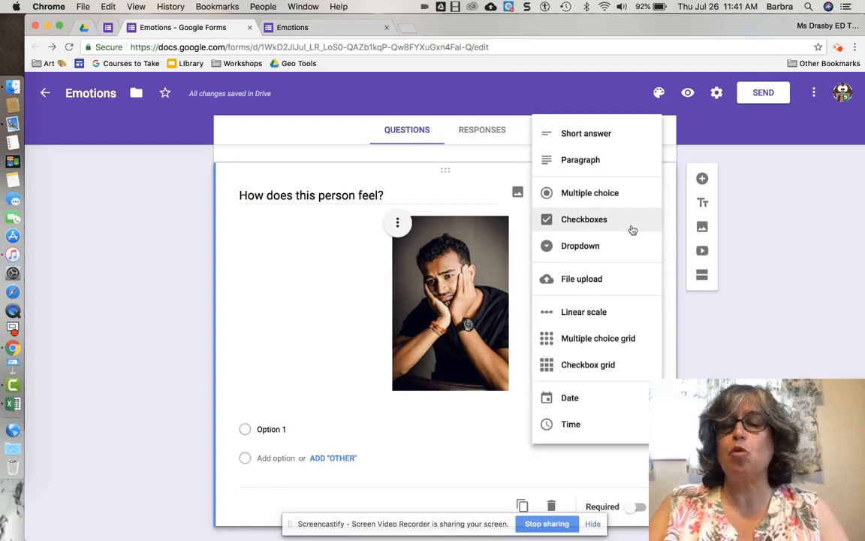
pyautogui.moveTo(629, 229)
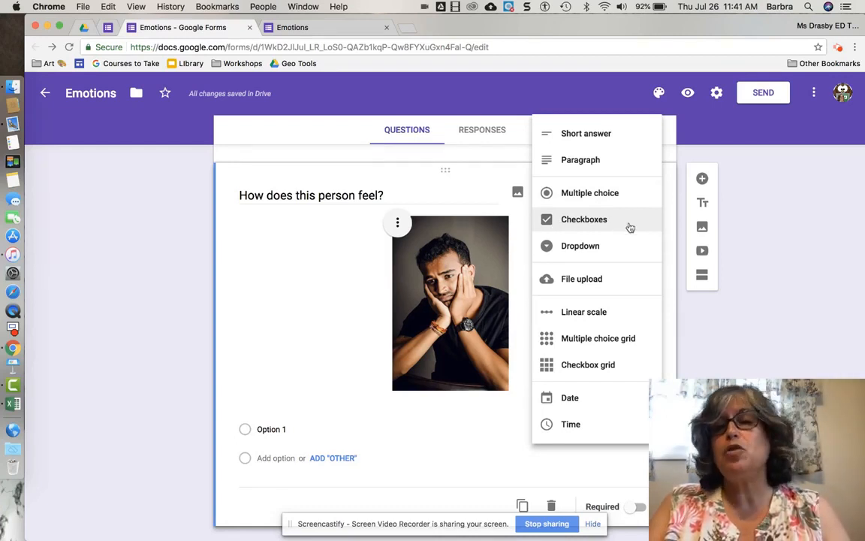
pyautogui.moveTo(633, 228)
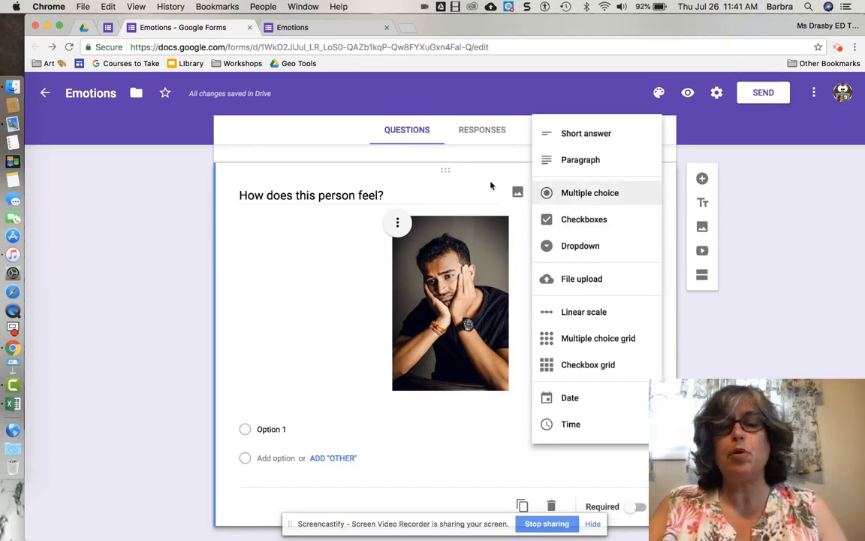
pyautogui.moveTo(513, 210)
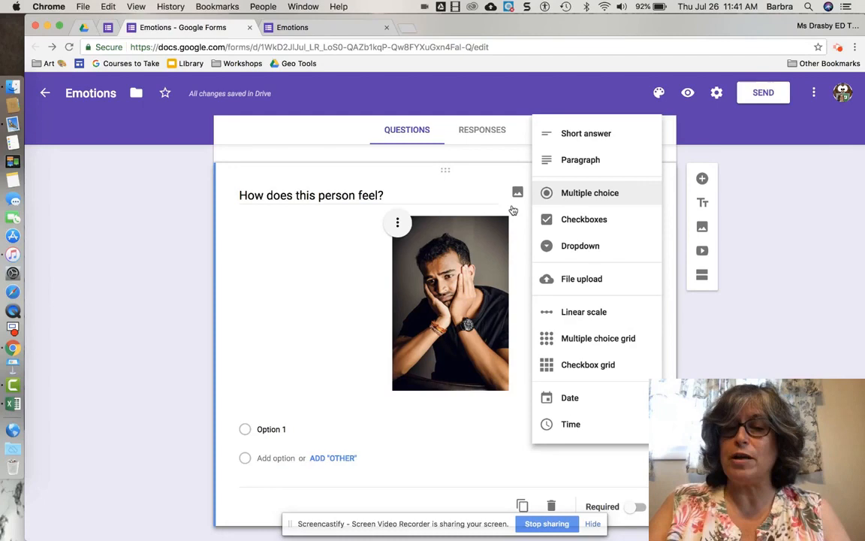
pyautogui.moveTo(585, 219)
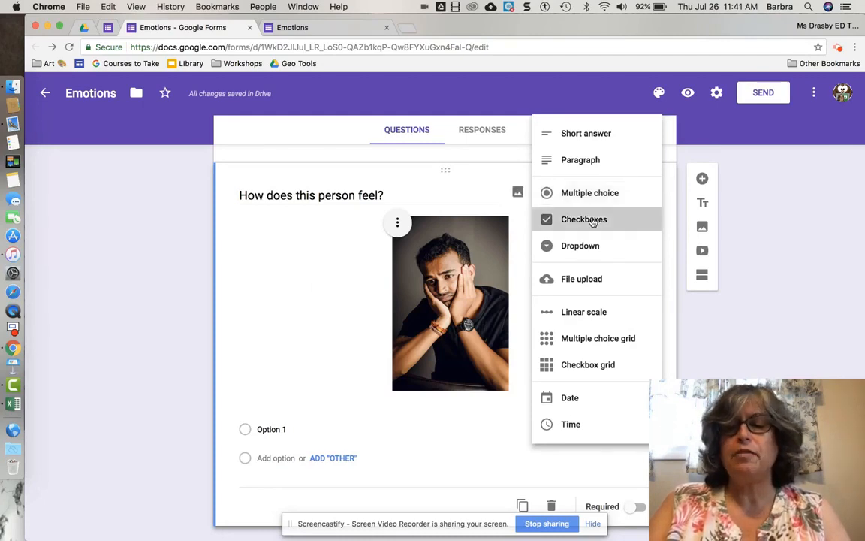
# Change the question's answer type from Multiple choice to Checkboxes
pyautogui.click(583, 218)
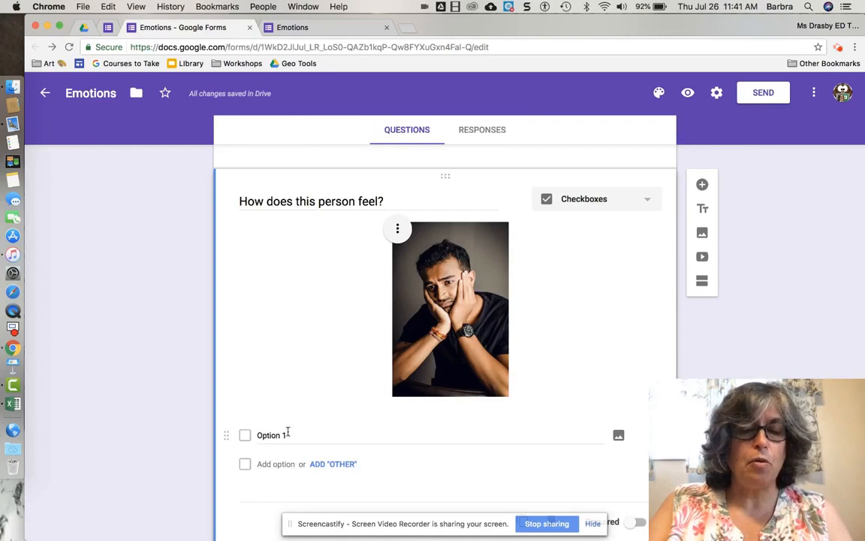
# Rename Option 1 to 'Happy', attach a happy emoticon from image search, and add another option
pyautogui.click(271, 435)
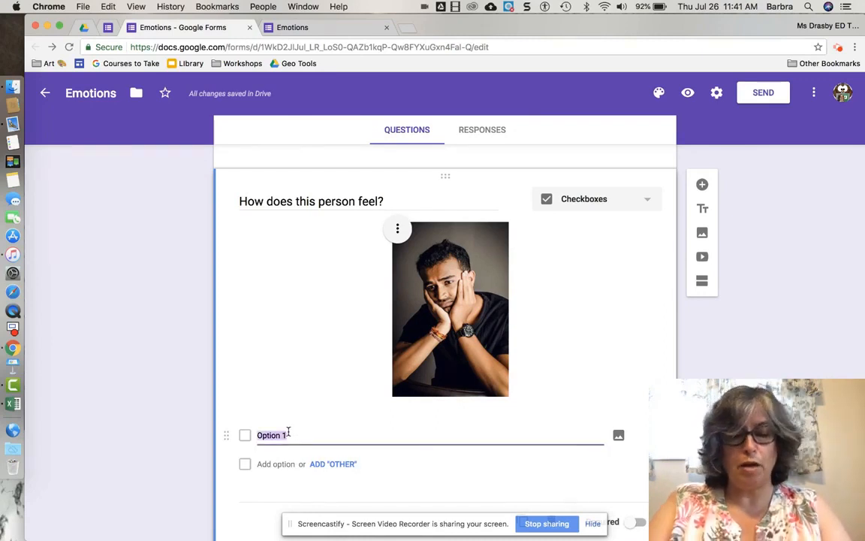
pyautogui.write('Happy')
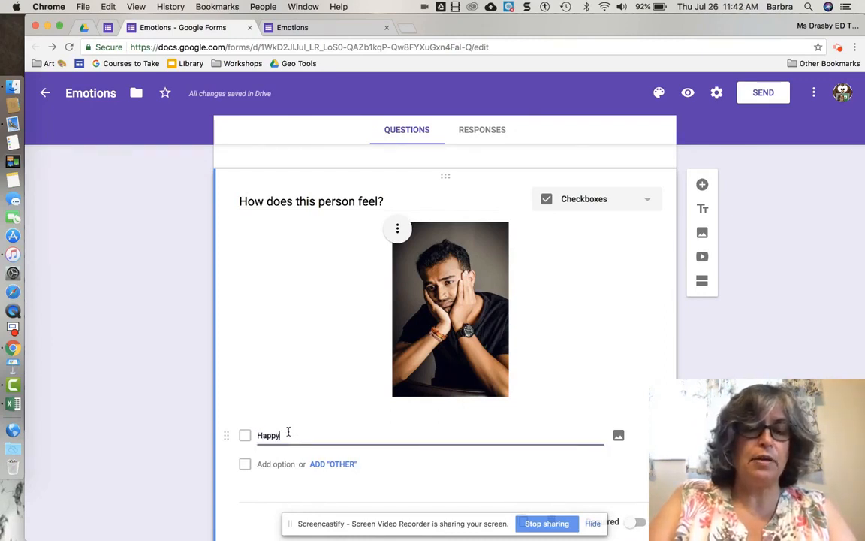
pyautogui.moveTo(618, 435)
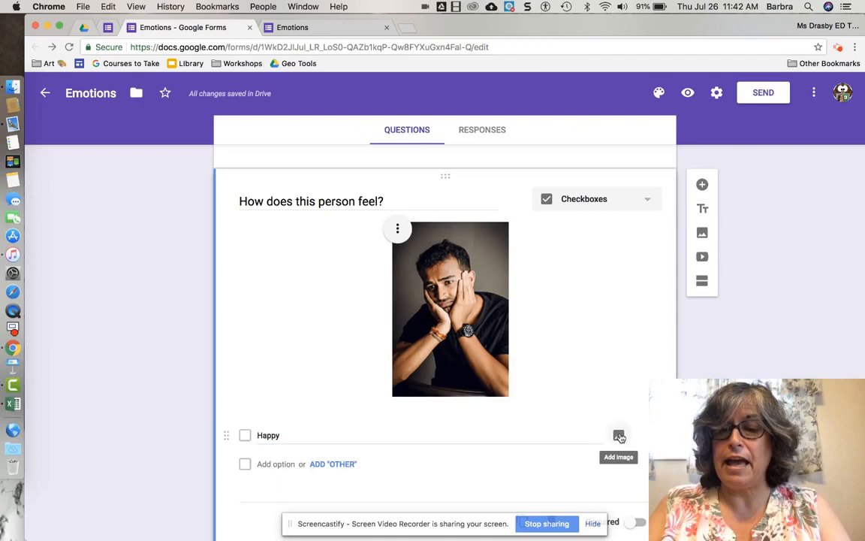
pyautogui.click(619, 436)
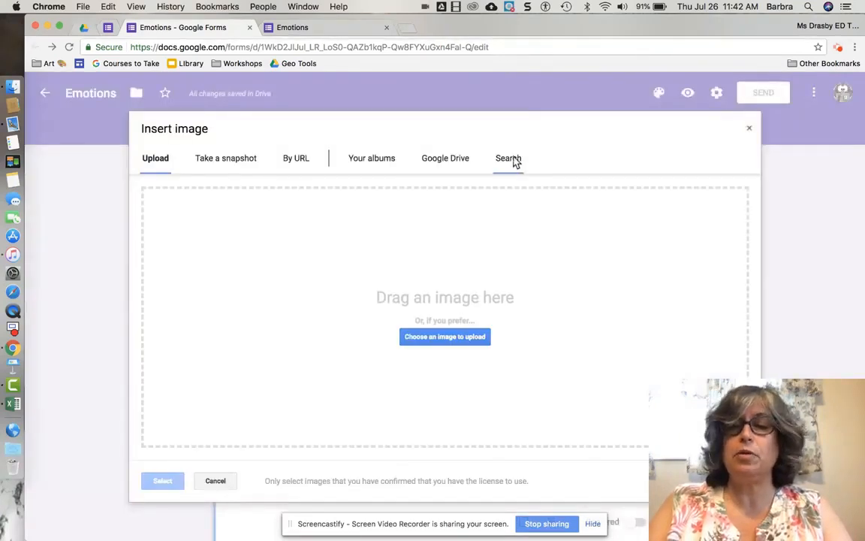
pyautogui.click(509, 158)
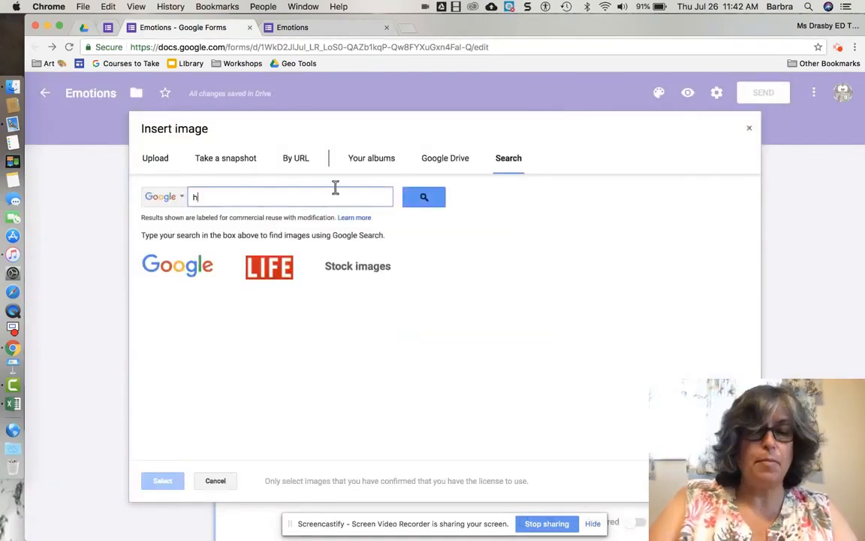
pyautogui.write('appy emoticons')
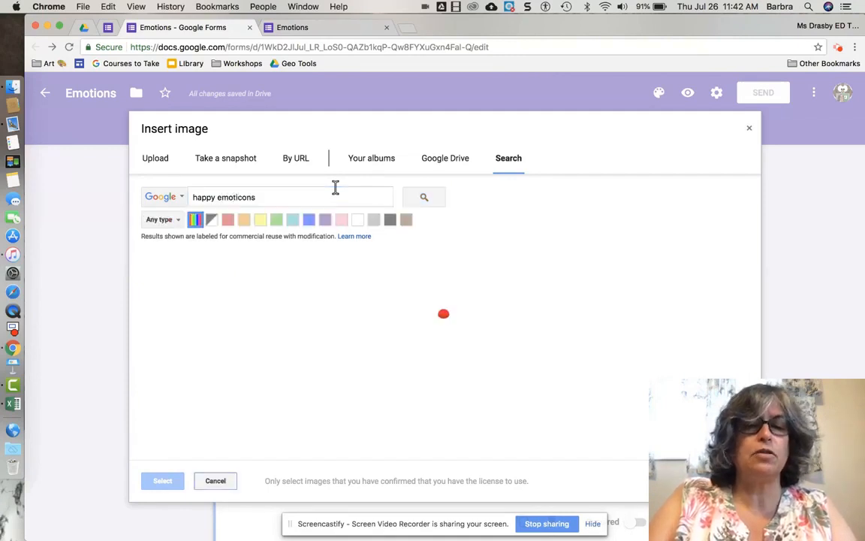
pyautogui.click(423, 197)
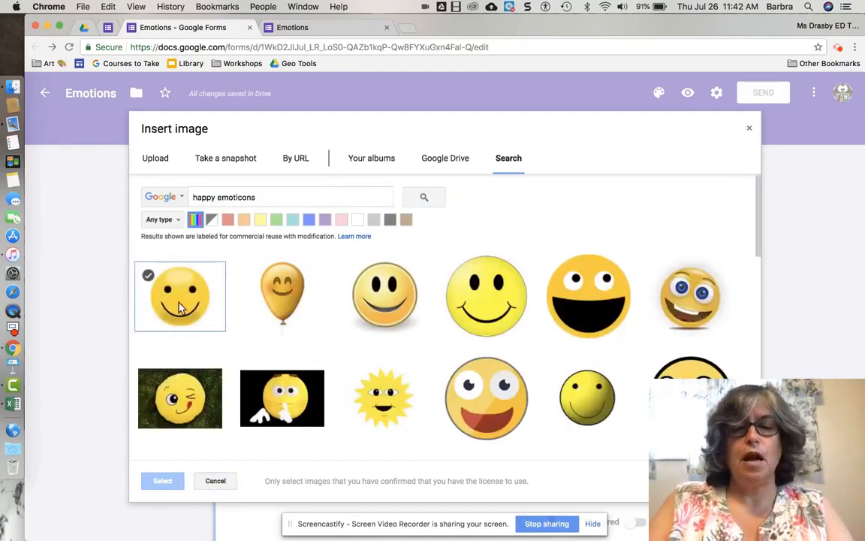
pyautogui.click(180, 297)
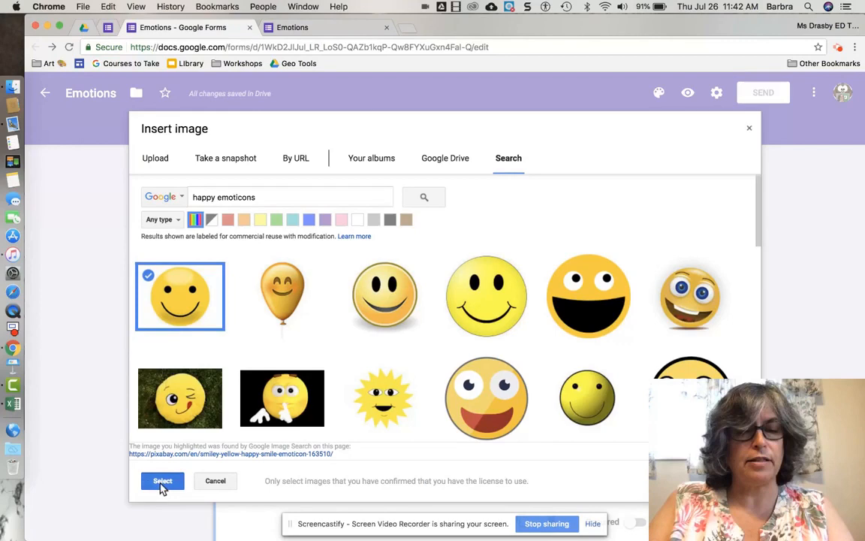
pyautogui.click(162, 480)
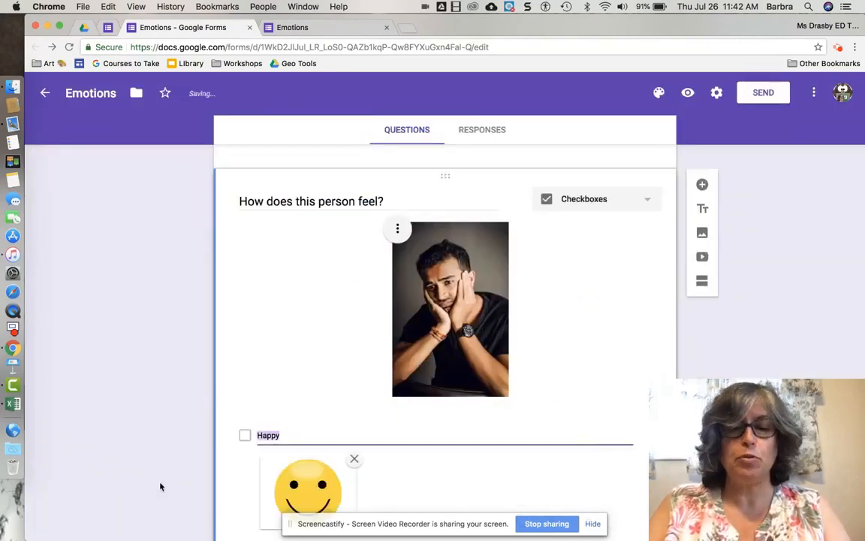
pyautogui.scroll(-3)
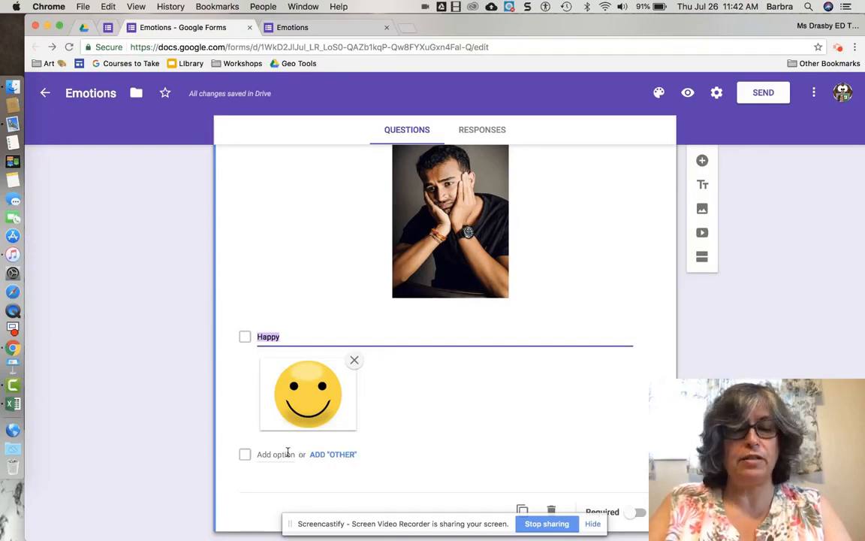
pyautogui.click(276, 453)
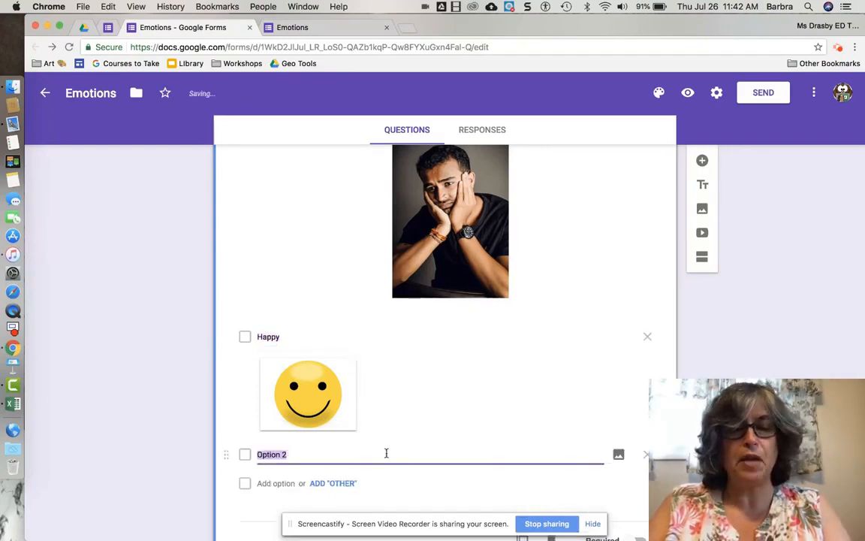
# Name the second choice 'Sad' and attach the first image from a 'Sad emoticons' search
pyautogui.write('Sad')
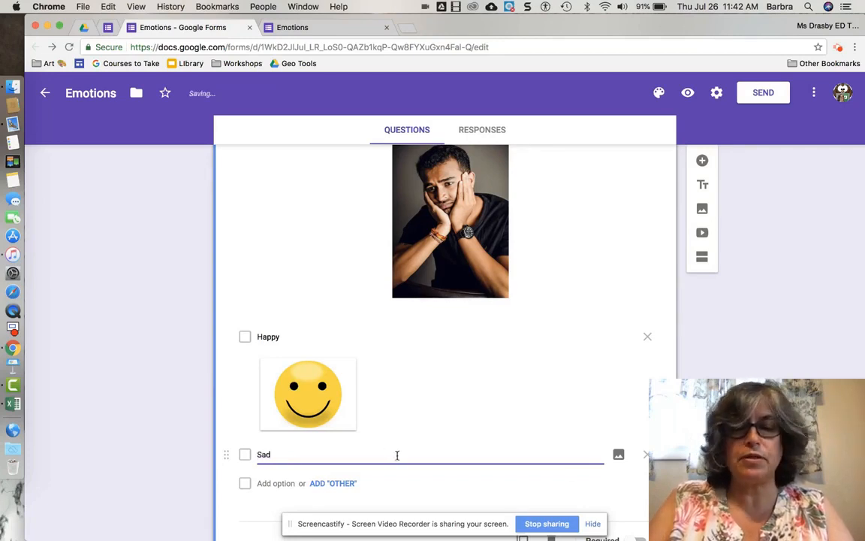
pyautogui.moveTo(619, 455)
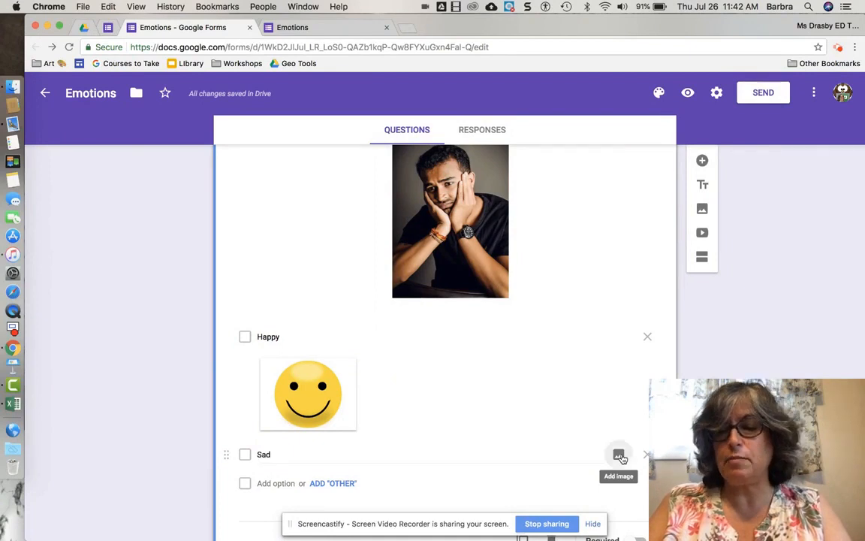
pyautogui.click(619, 454)
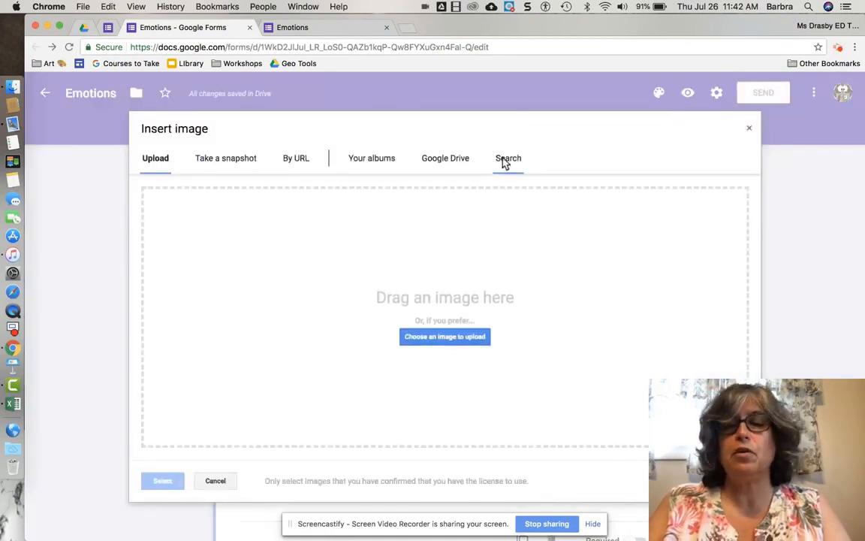
pyautogui.click(508, 158)
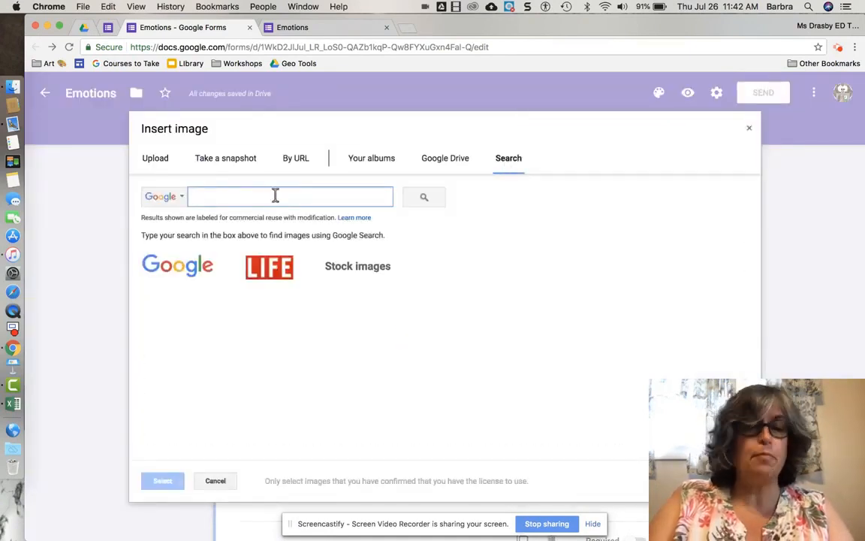
pyautogui.write('Sad emo')
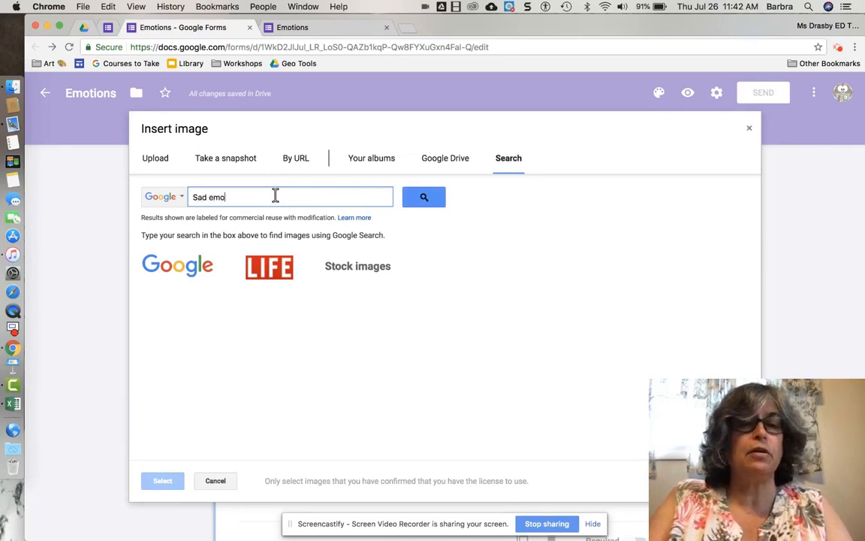
pyautogui.write('ticons')
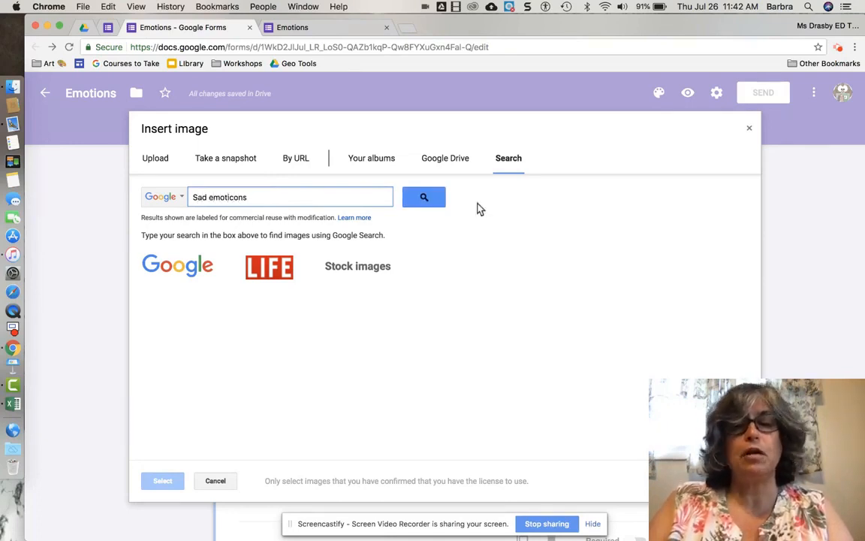
pyautogui.click(423, 197)
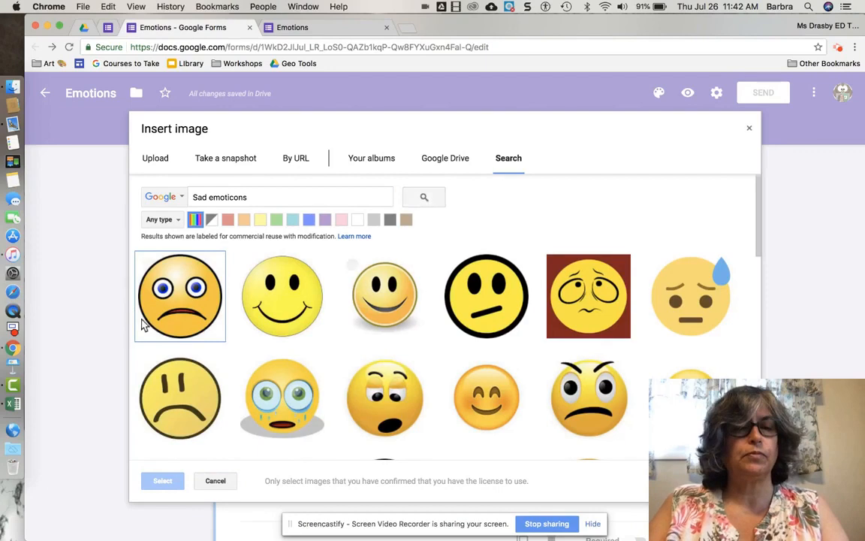
pyautogui.click(180, 295)
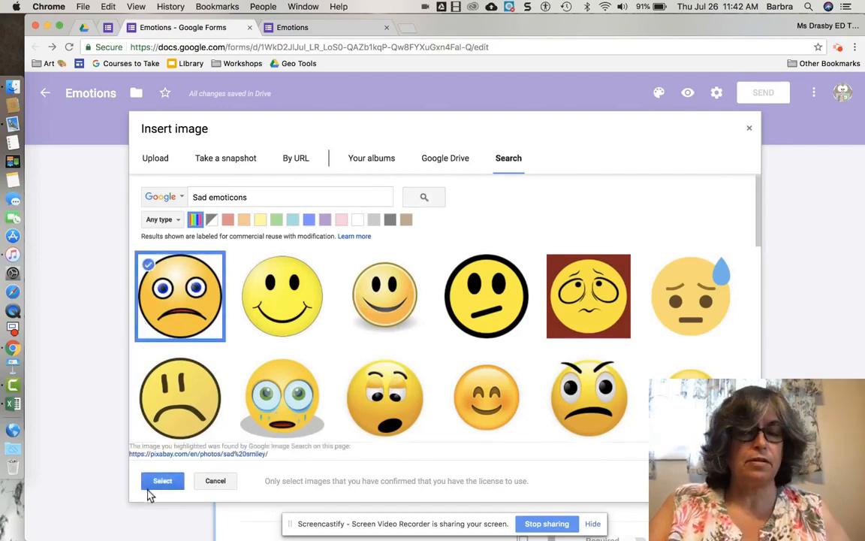
pyautogui.click(162, 481)
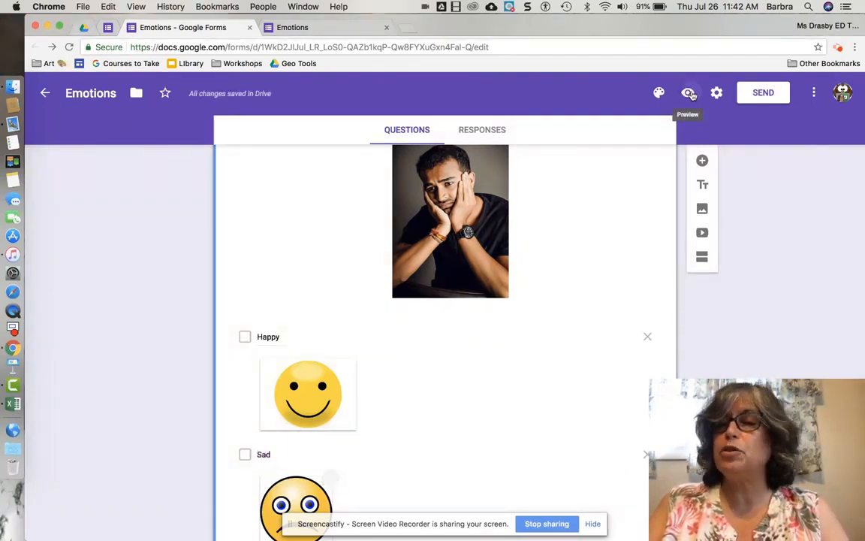
# Open the form preview and scroll through the photo and Happy/Sad choices
pyautogui.click(688, 92)
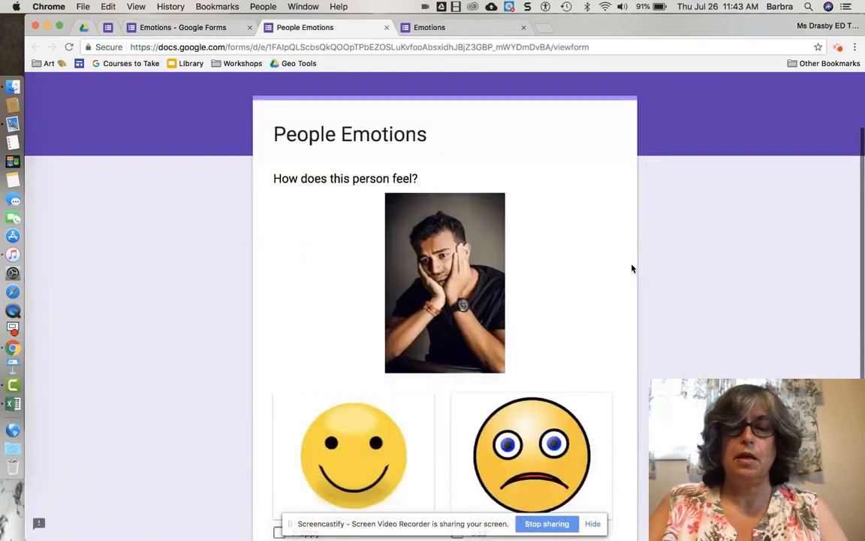
pyautogui.scroll(-3)
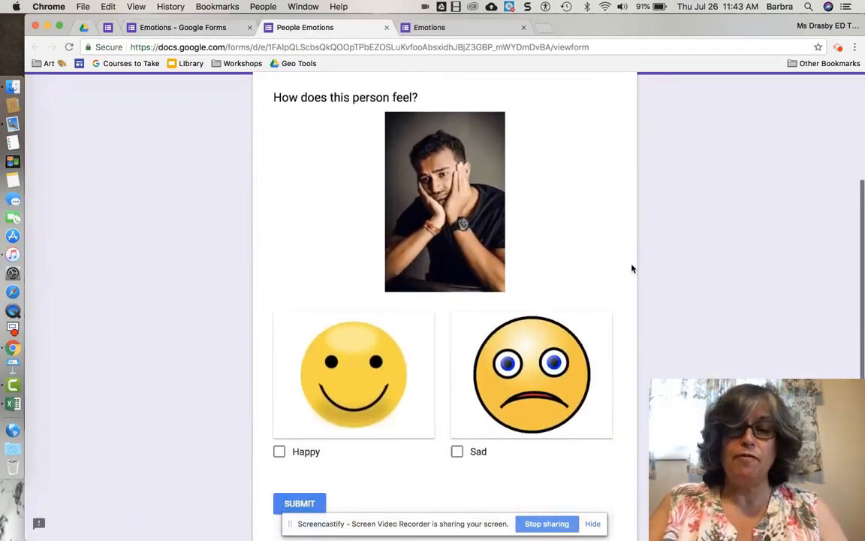
pyautogui.scroll(3)
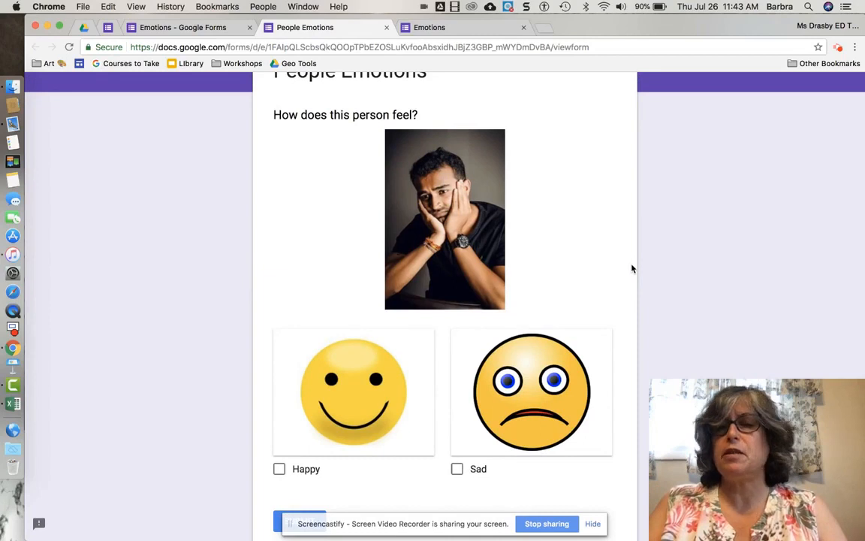
pyautogui.scroll(3)
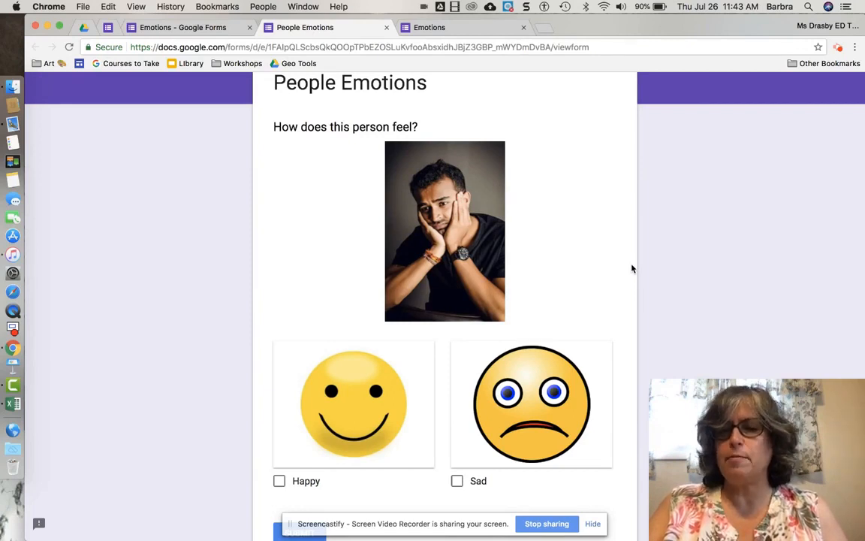
pyautogui.scroll(-3)
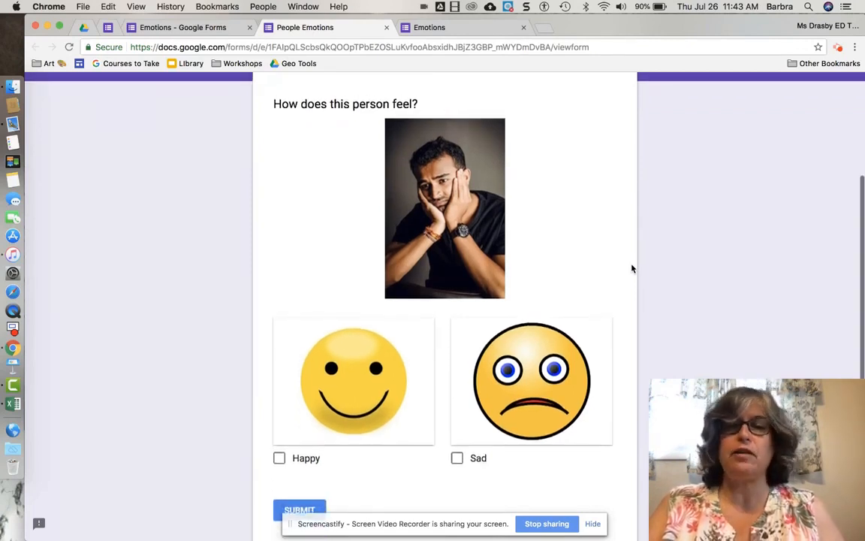